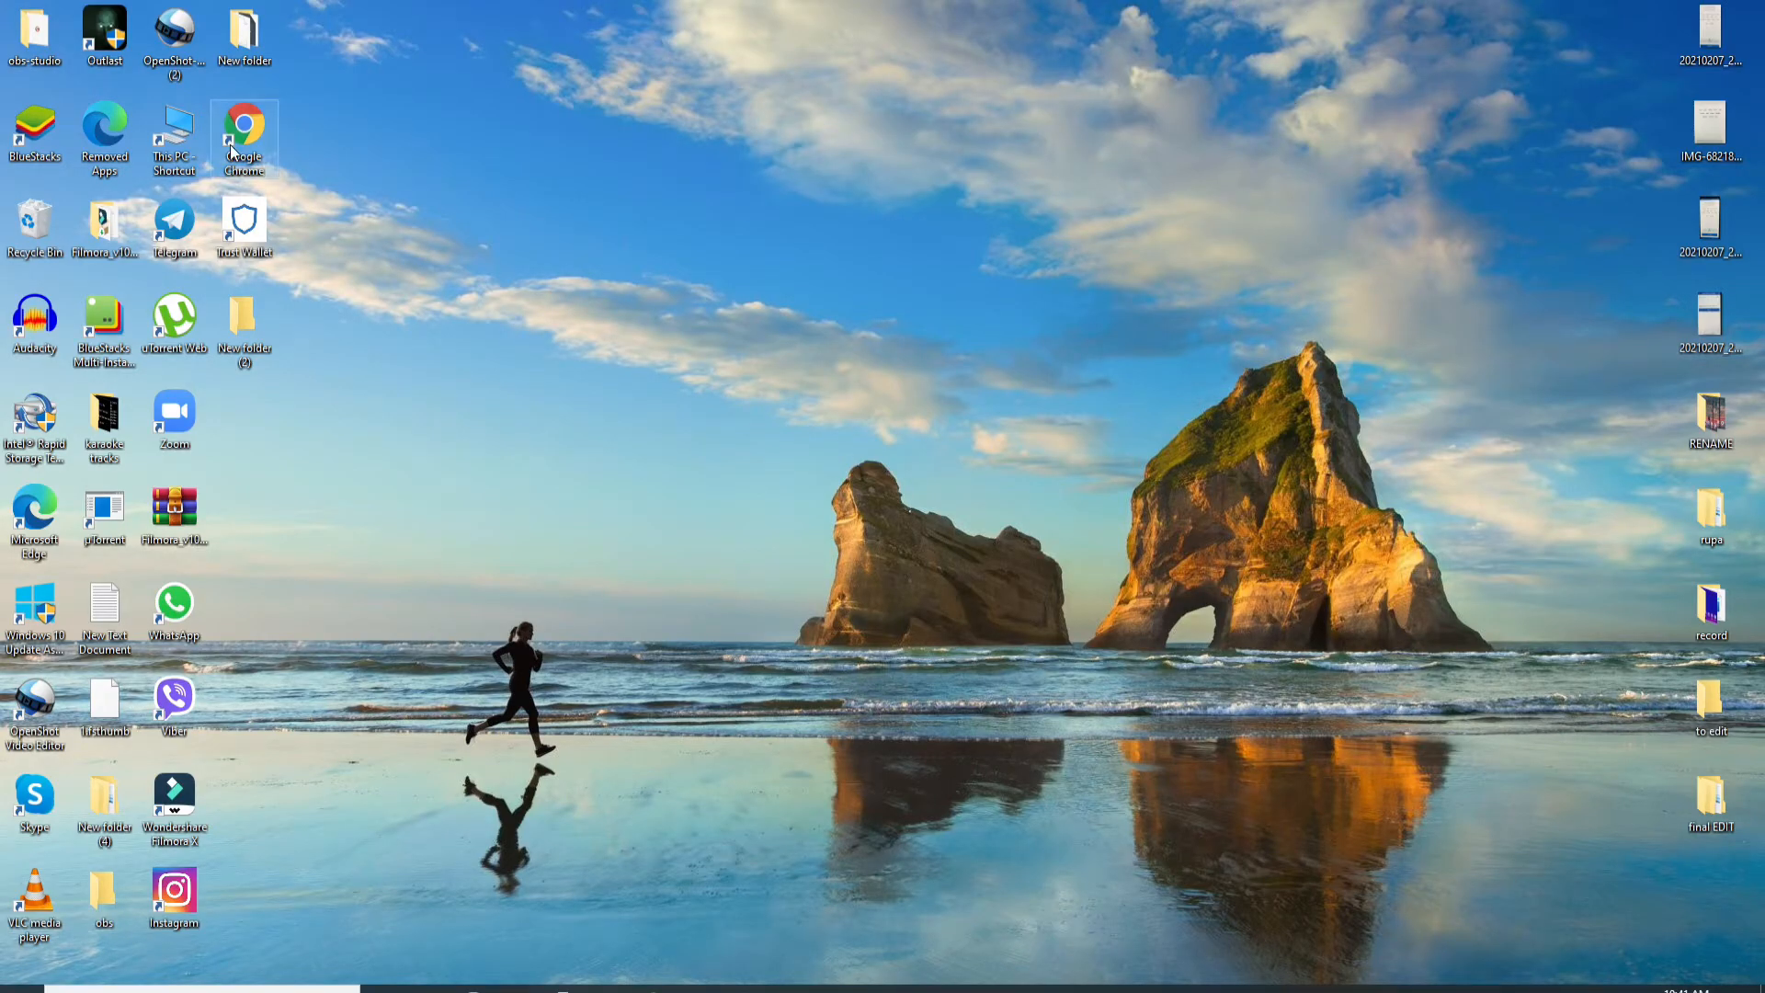
Launch Chrome and load online.citi.com in the address bar
{"action": "double_click", "coordinate": [243, 126]}
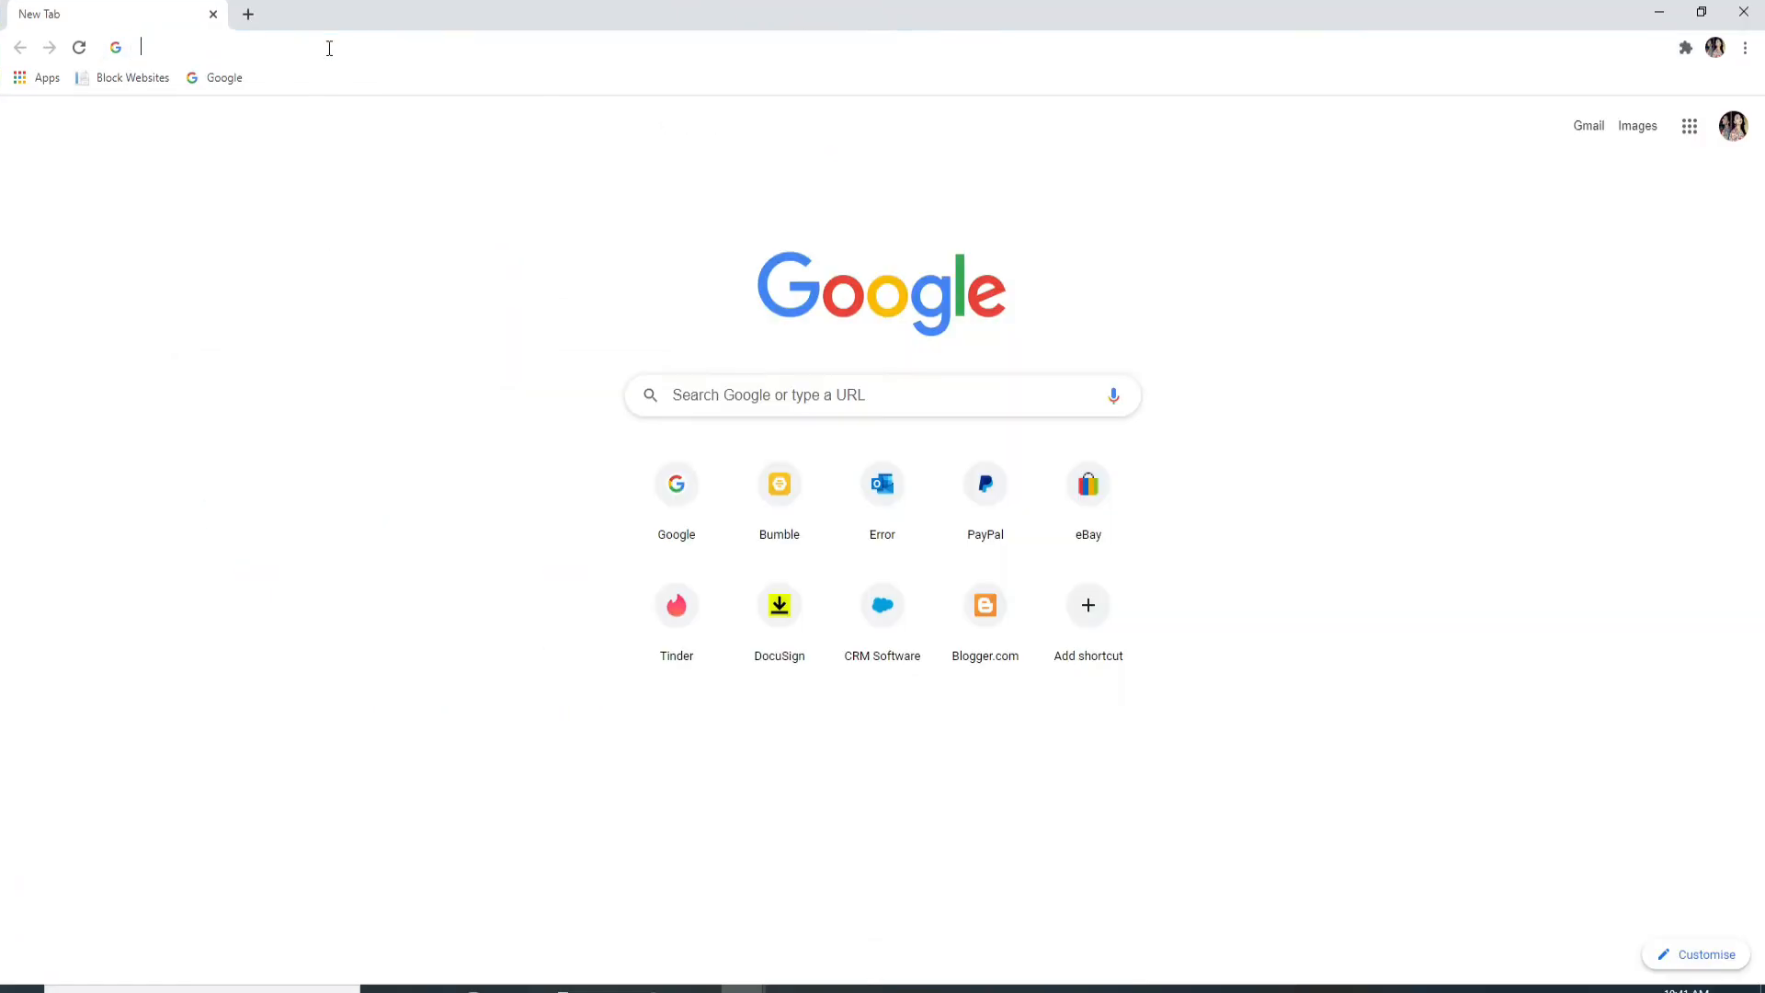
{"action": "type", "text": "online.c"}
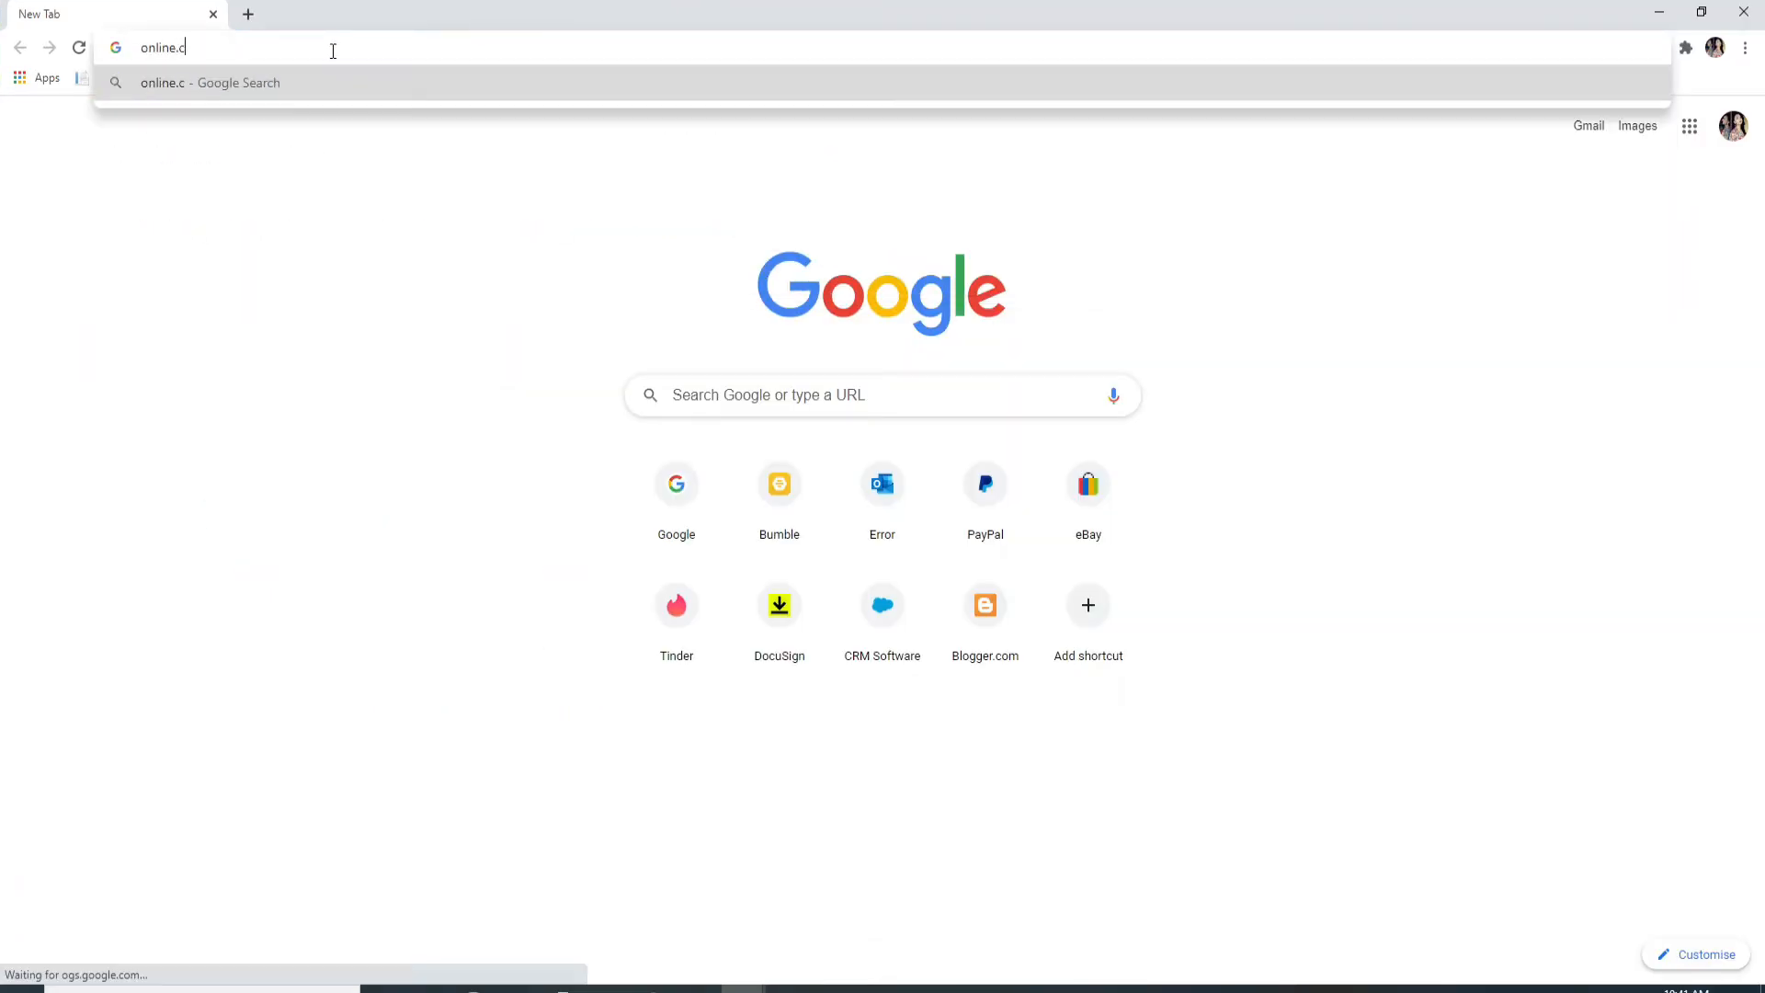
{"action": "key", "text": "Return"}
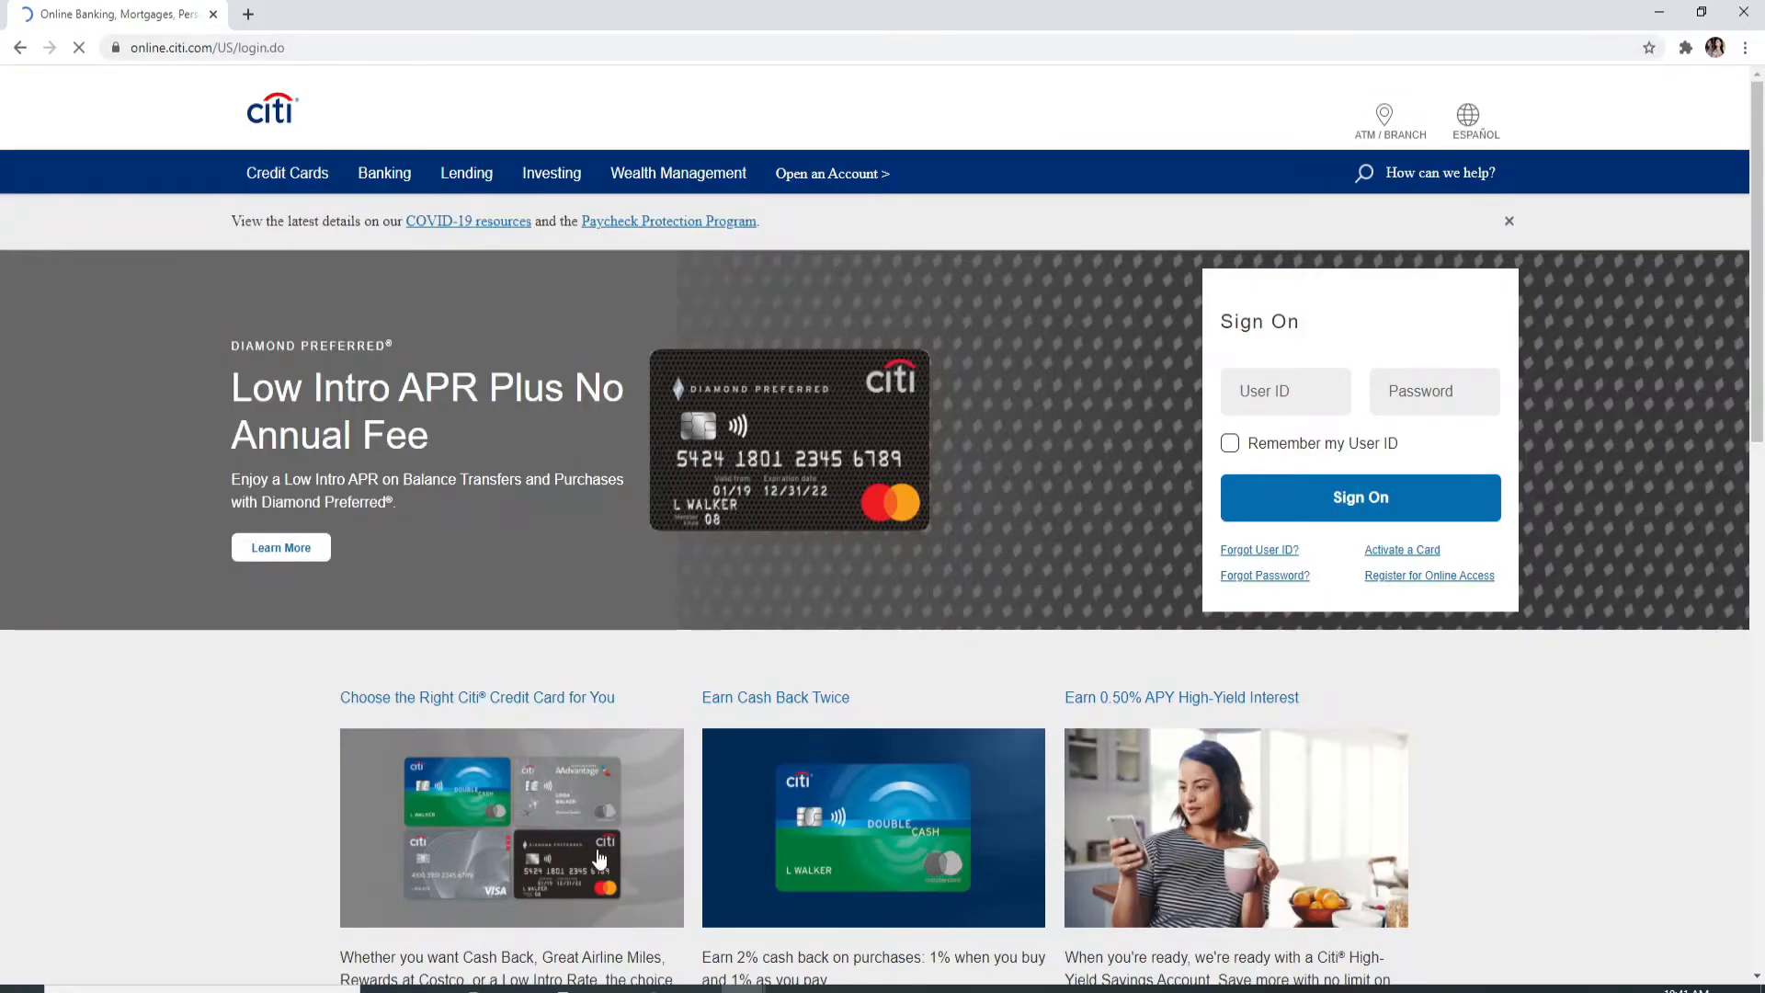
{"action": "left_click", "coordinate": [287, 173]}
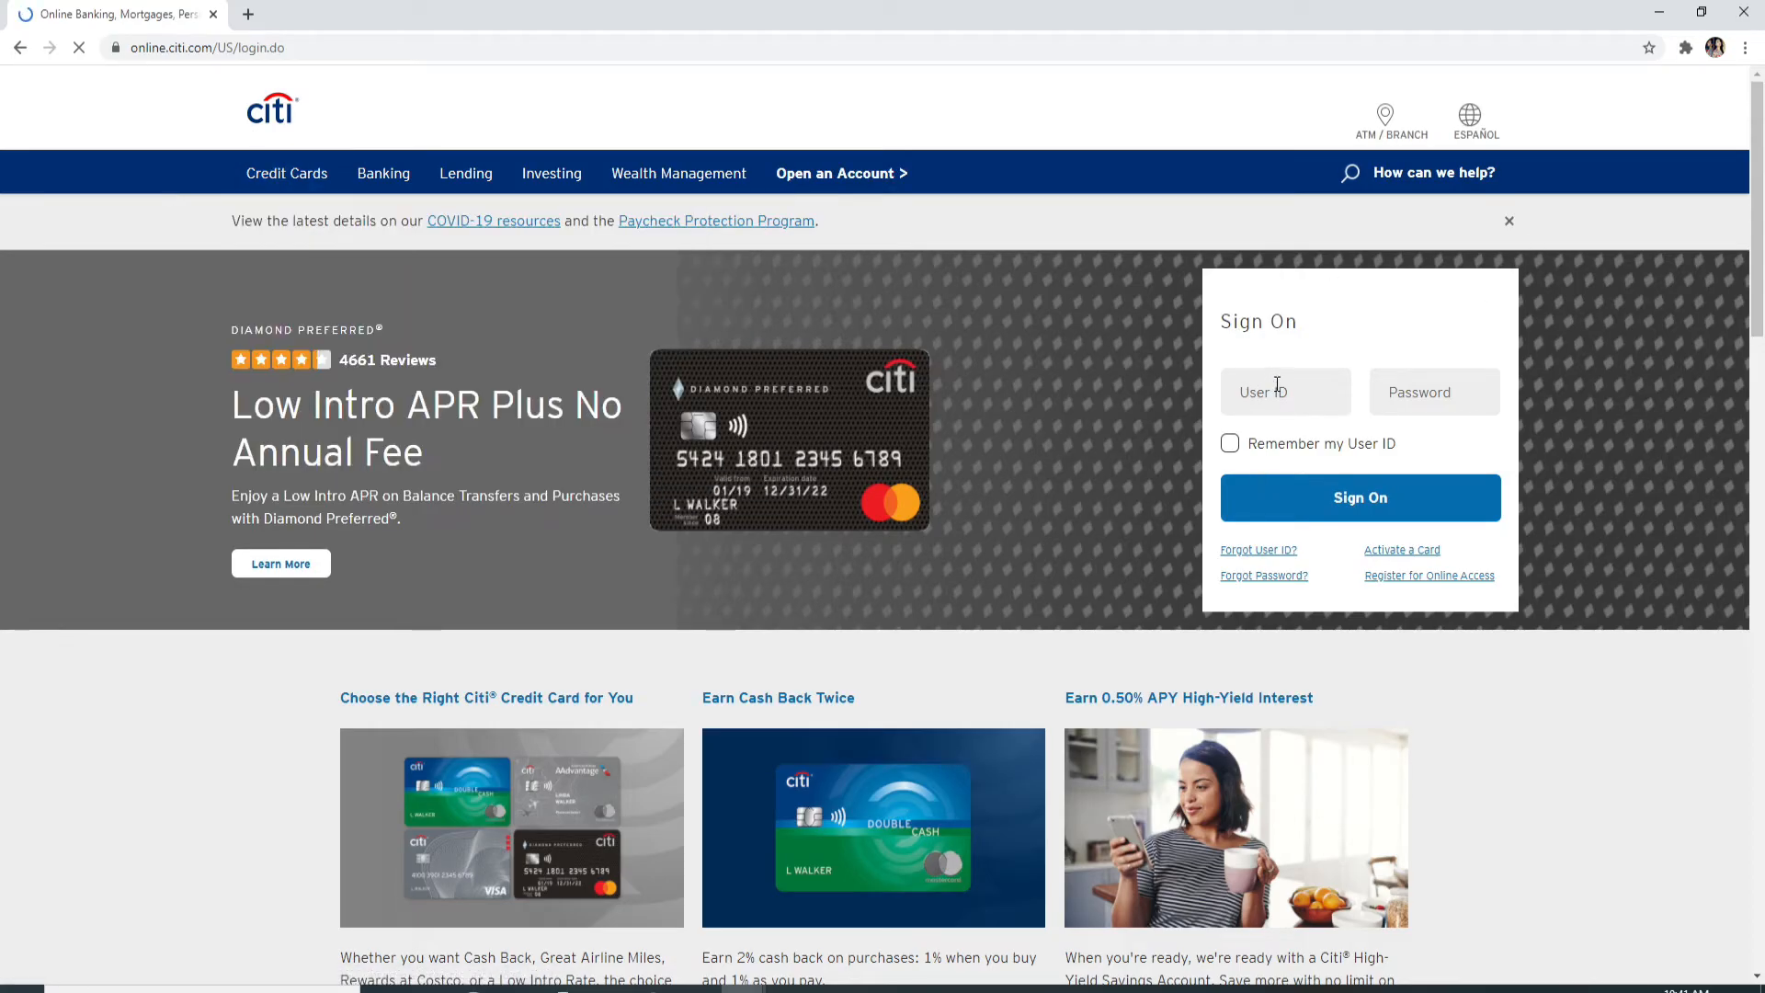
{"action": "left_click", "coordinate": [1285, 391]}
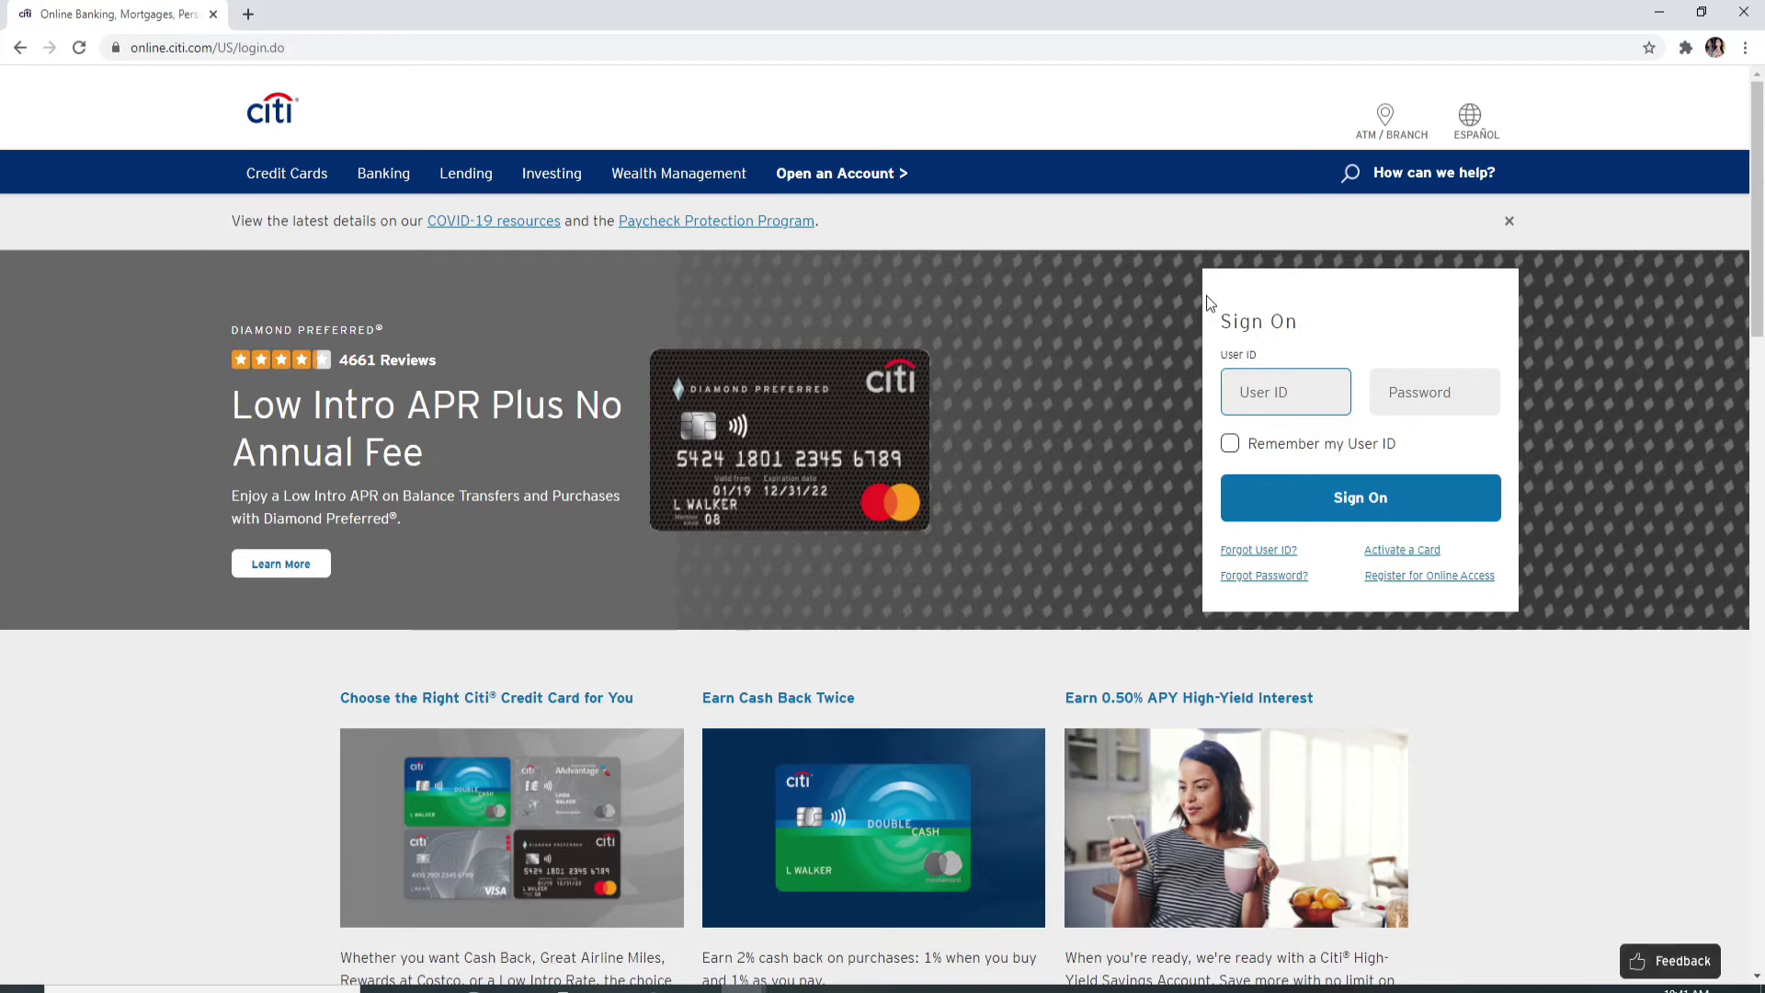
{"action": "type", "text": "rupa123"}
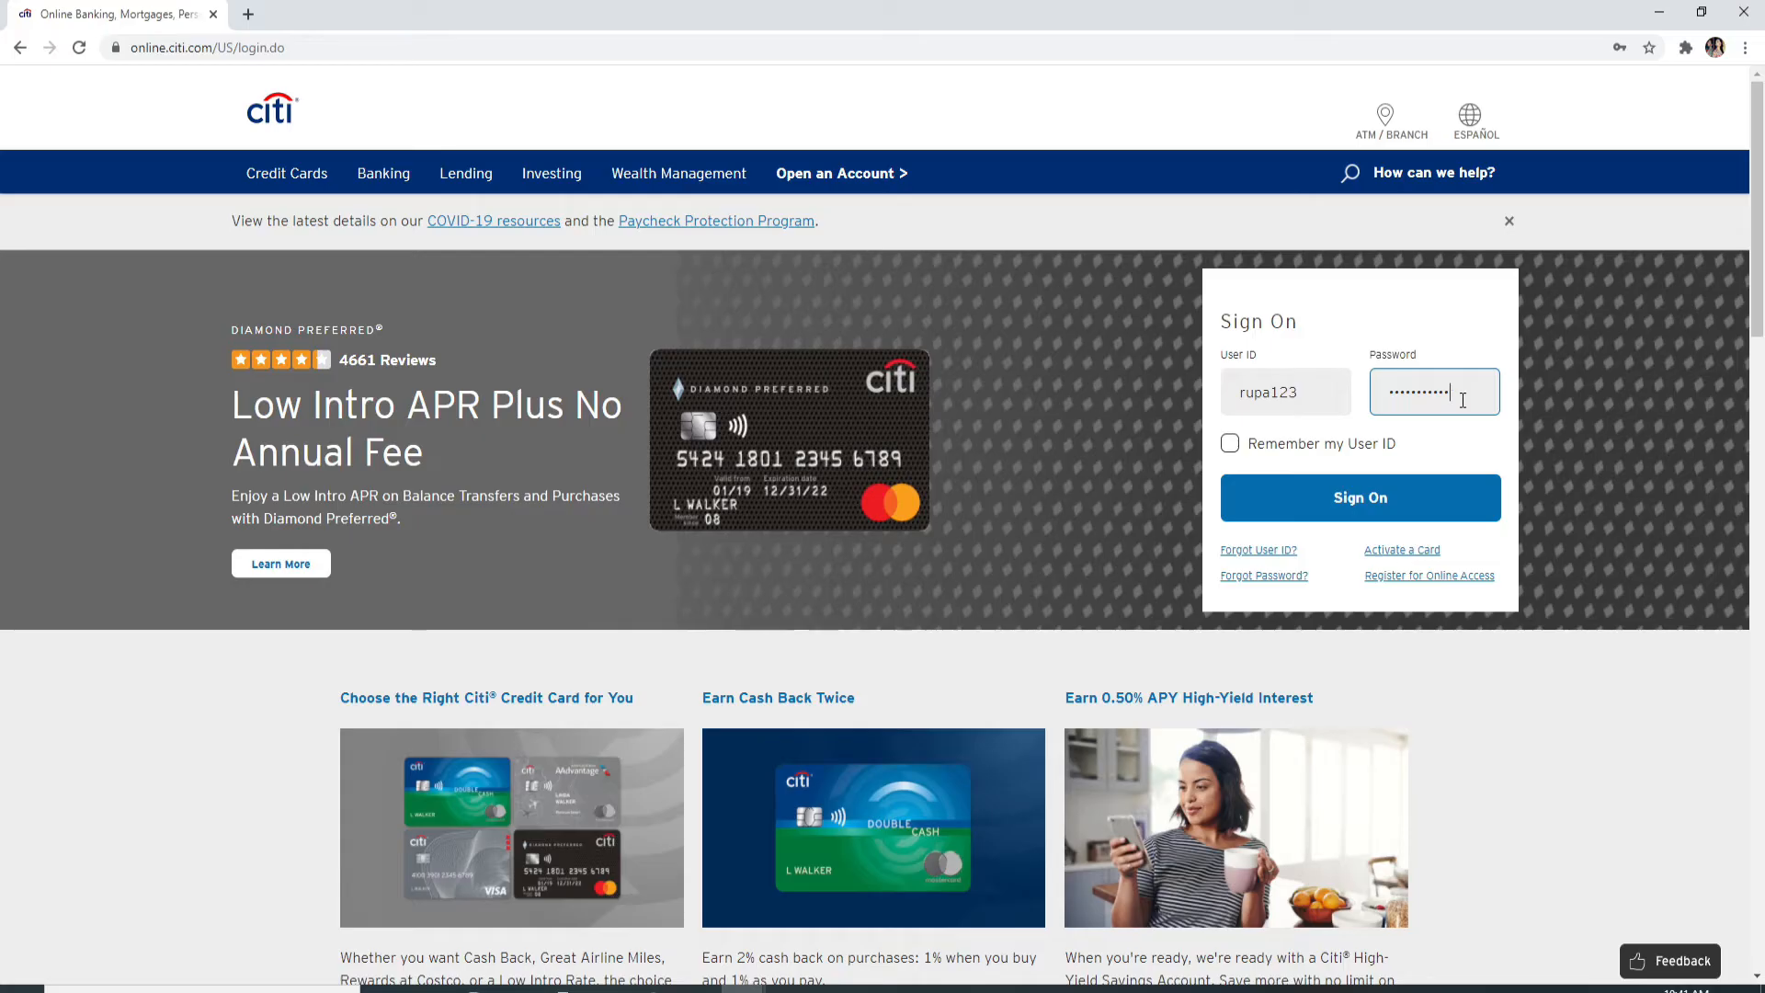
{"action": "mouse_move", "coordinate": [1523, 315]}
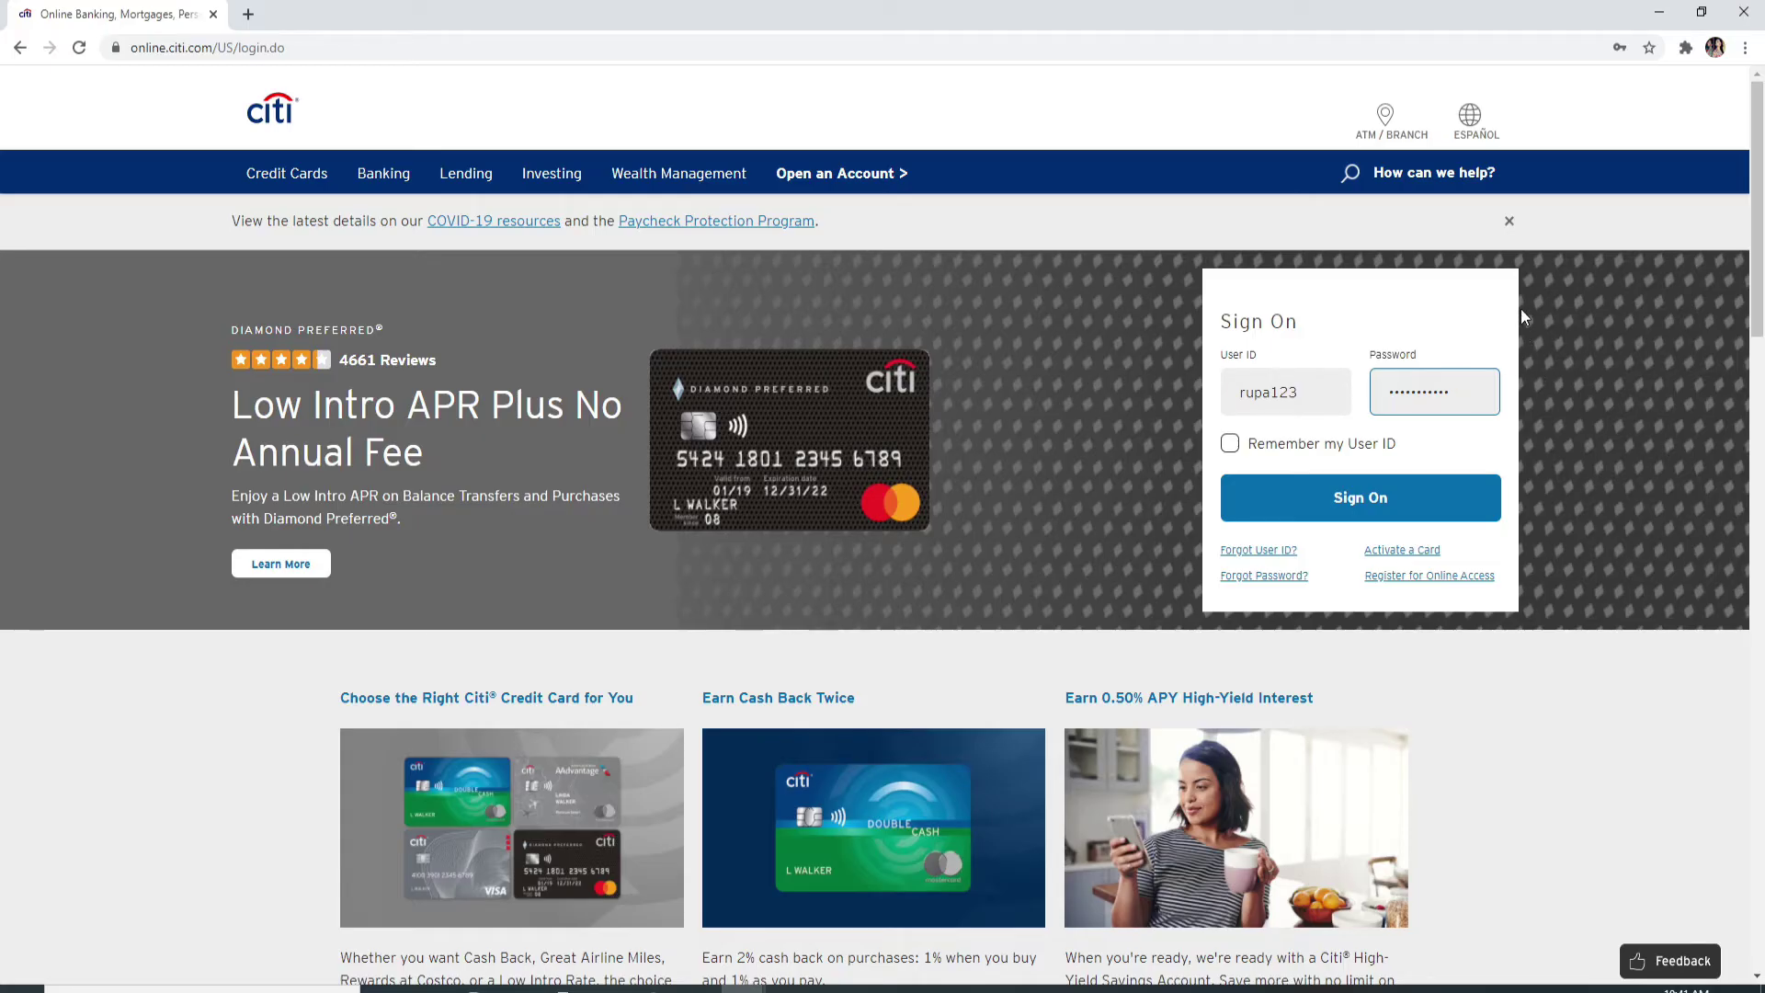
{"action": "mouse_move", "coordinate": [1338, 456]}
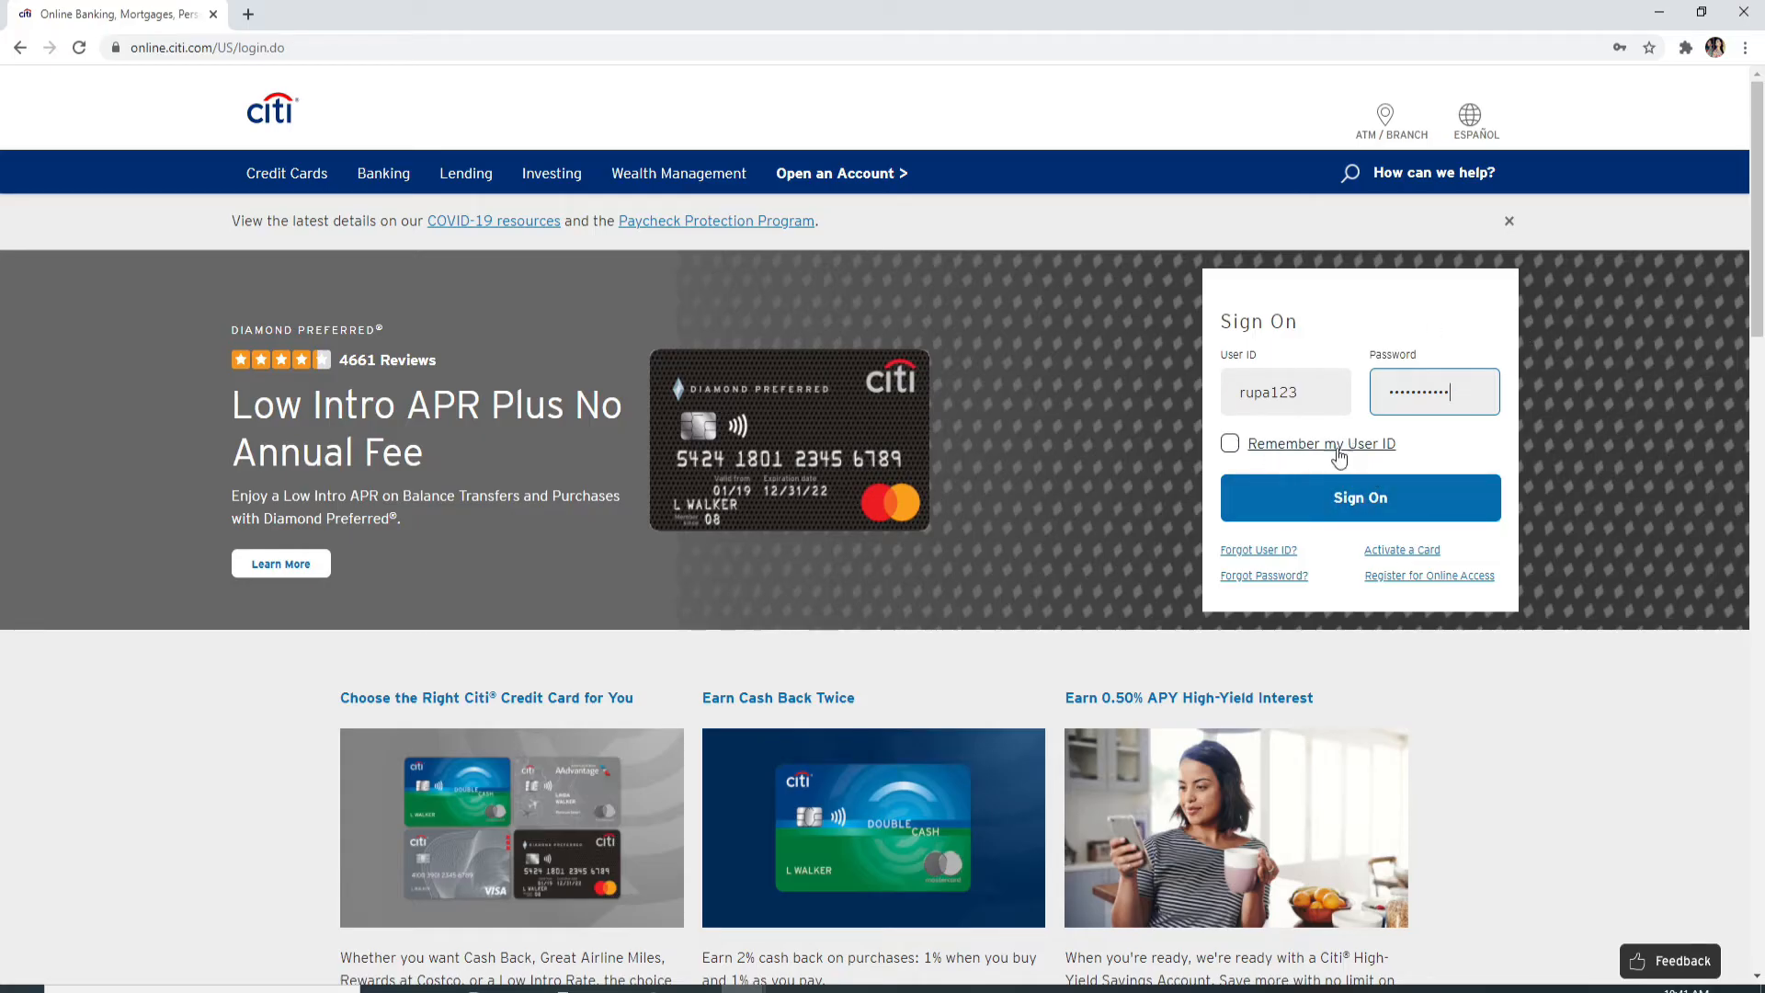
Turn on Remember my User ID on the sign-on form
{"action": "left_click", "coordinate": [1228, 443]}
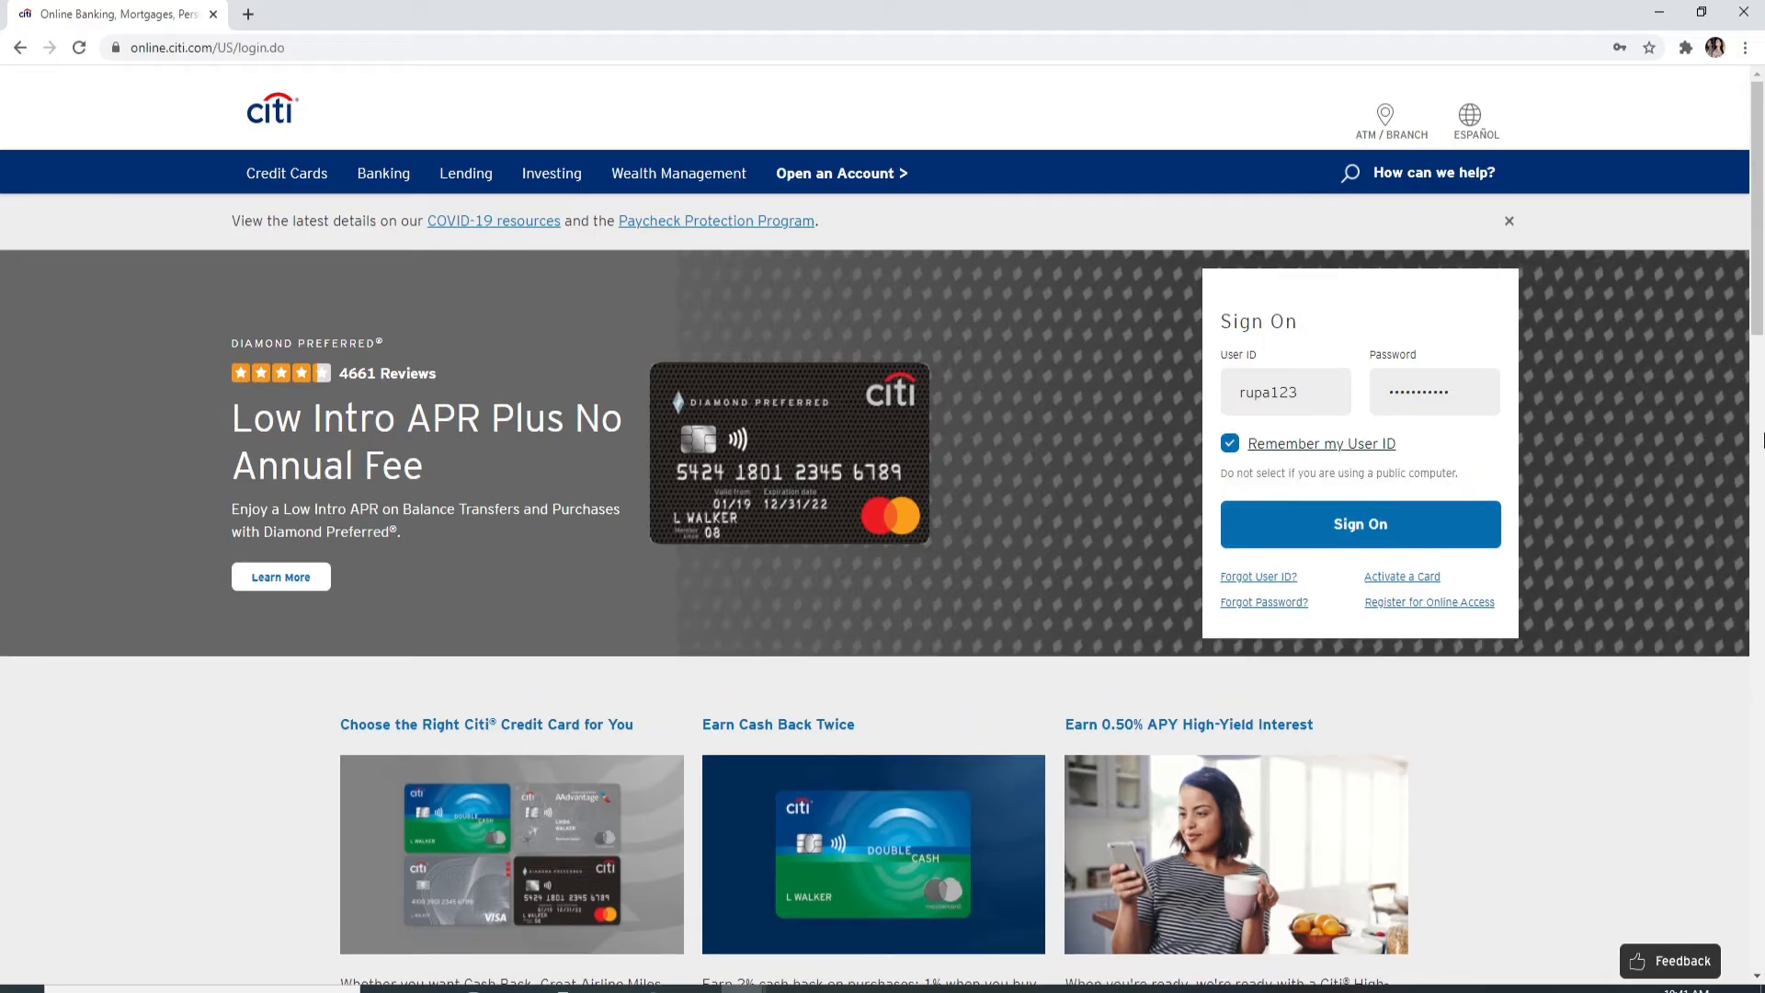
{"action": "mouse_move", "coordinate": [1204, 423]}
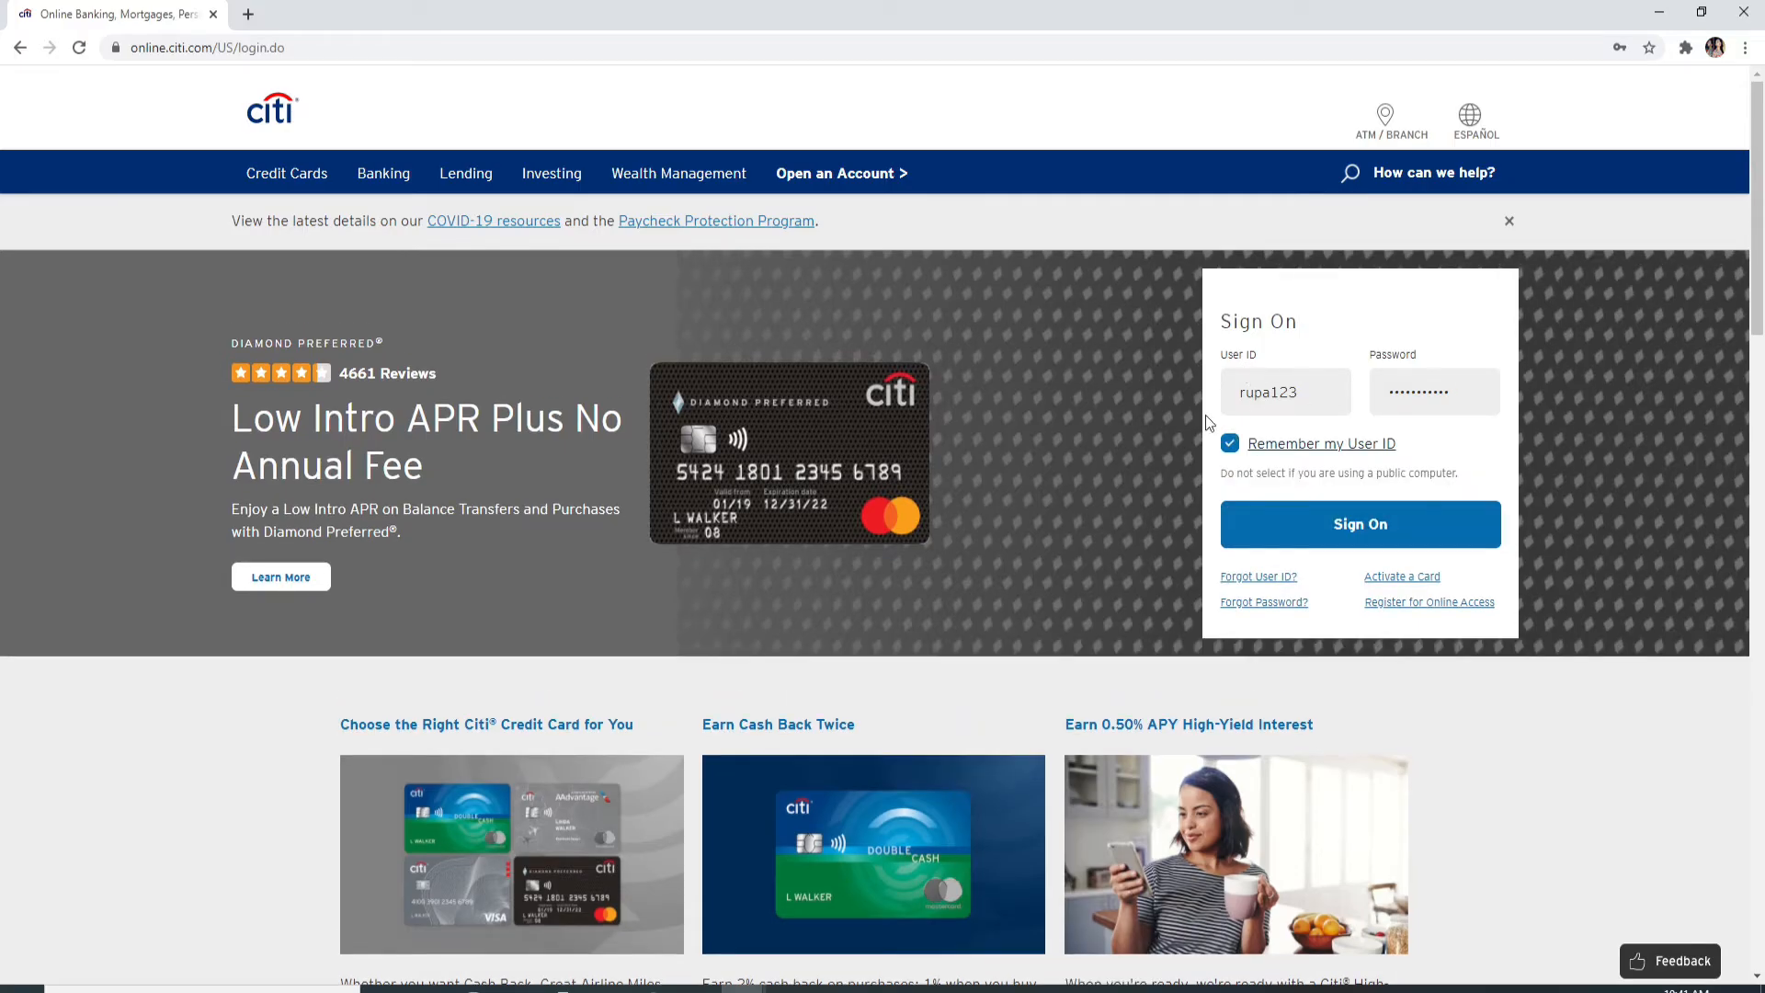
{"action": "mouse_move", "coordinate": [1305, 348]}
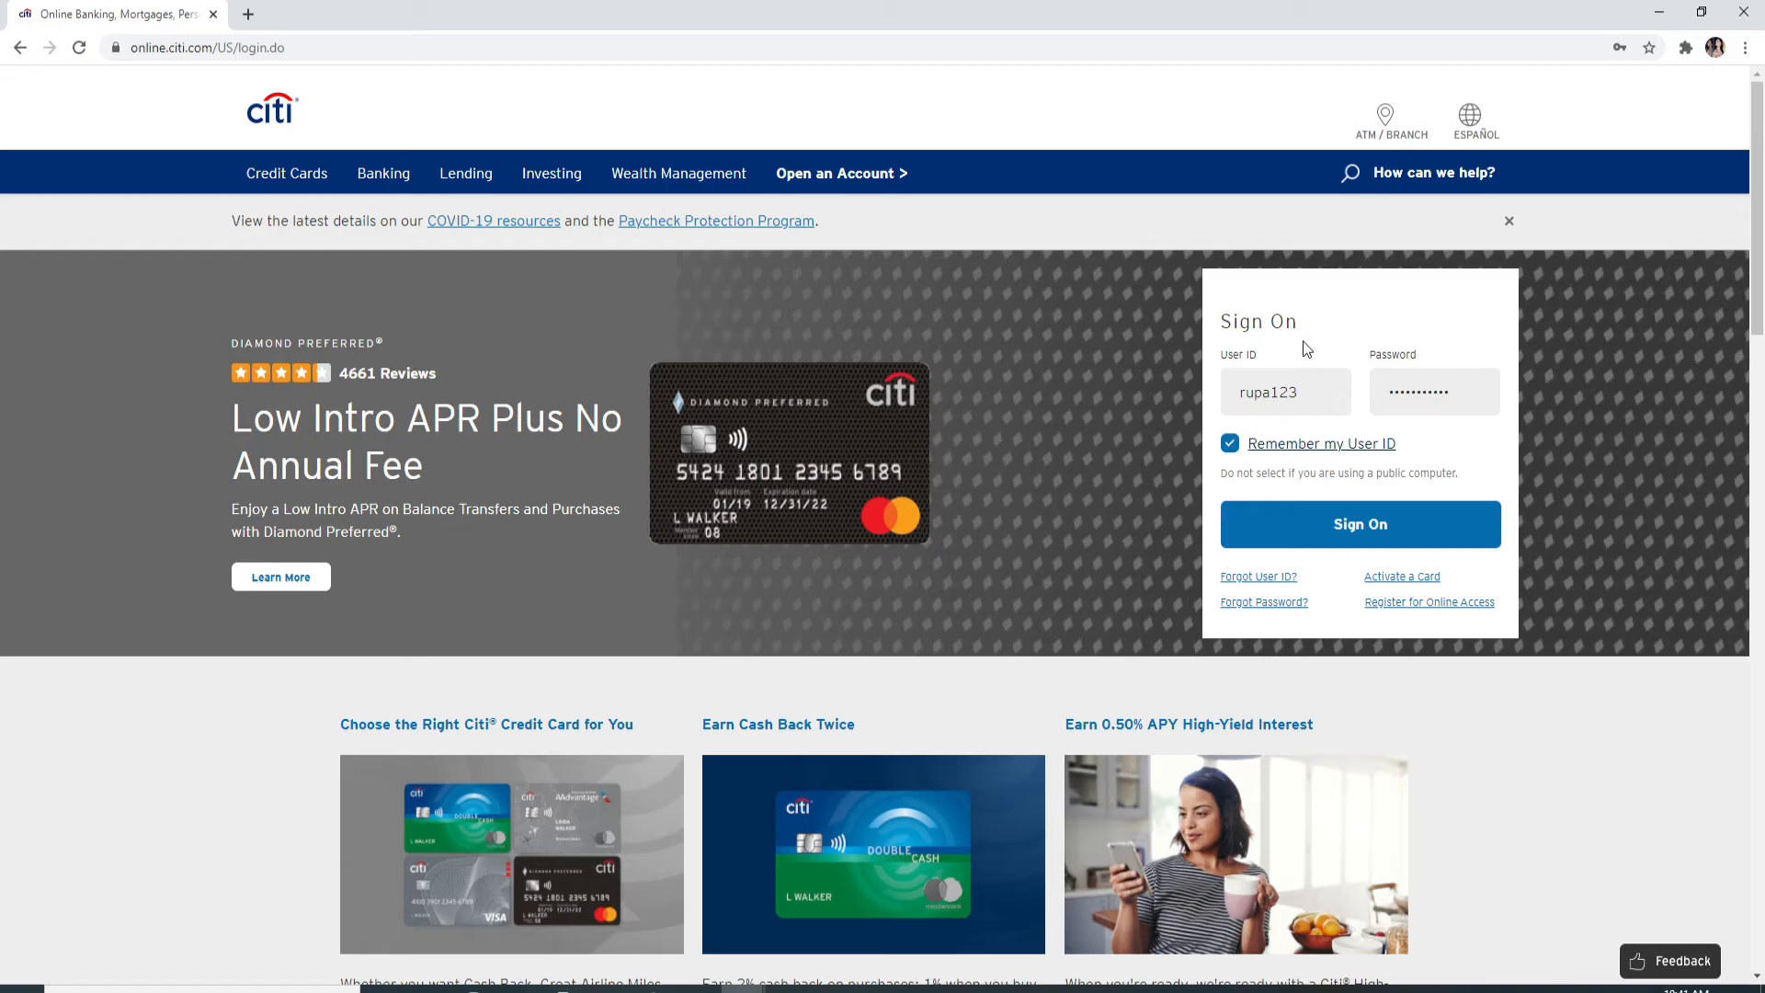
{"action": "mouse_move", "coordinate": [1258, 575]}
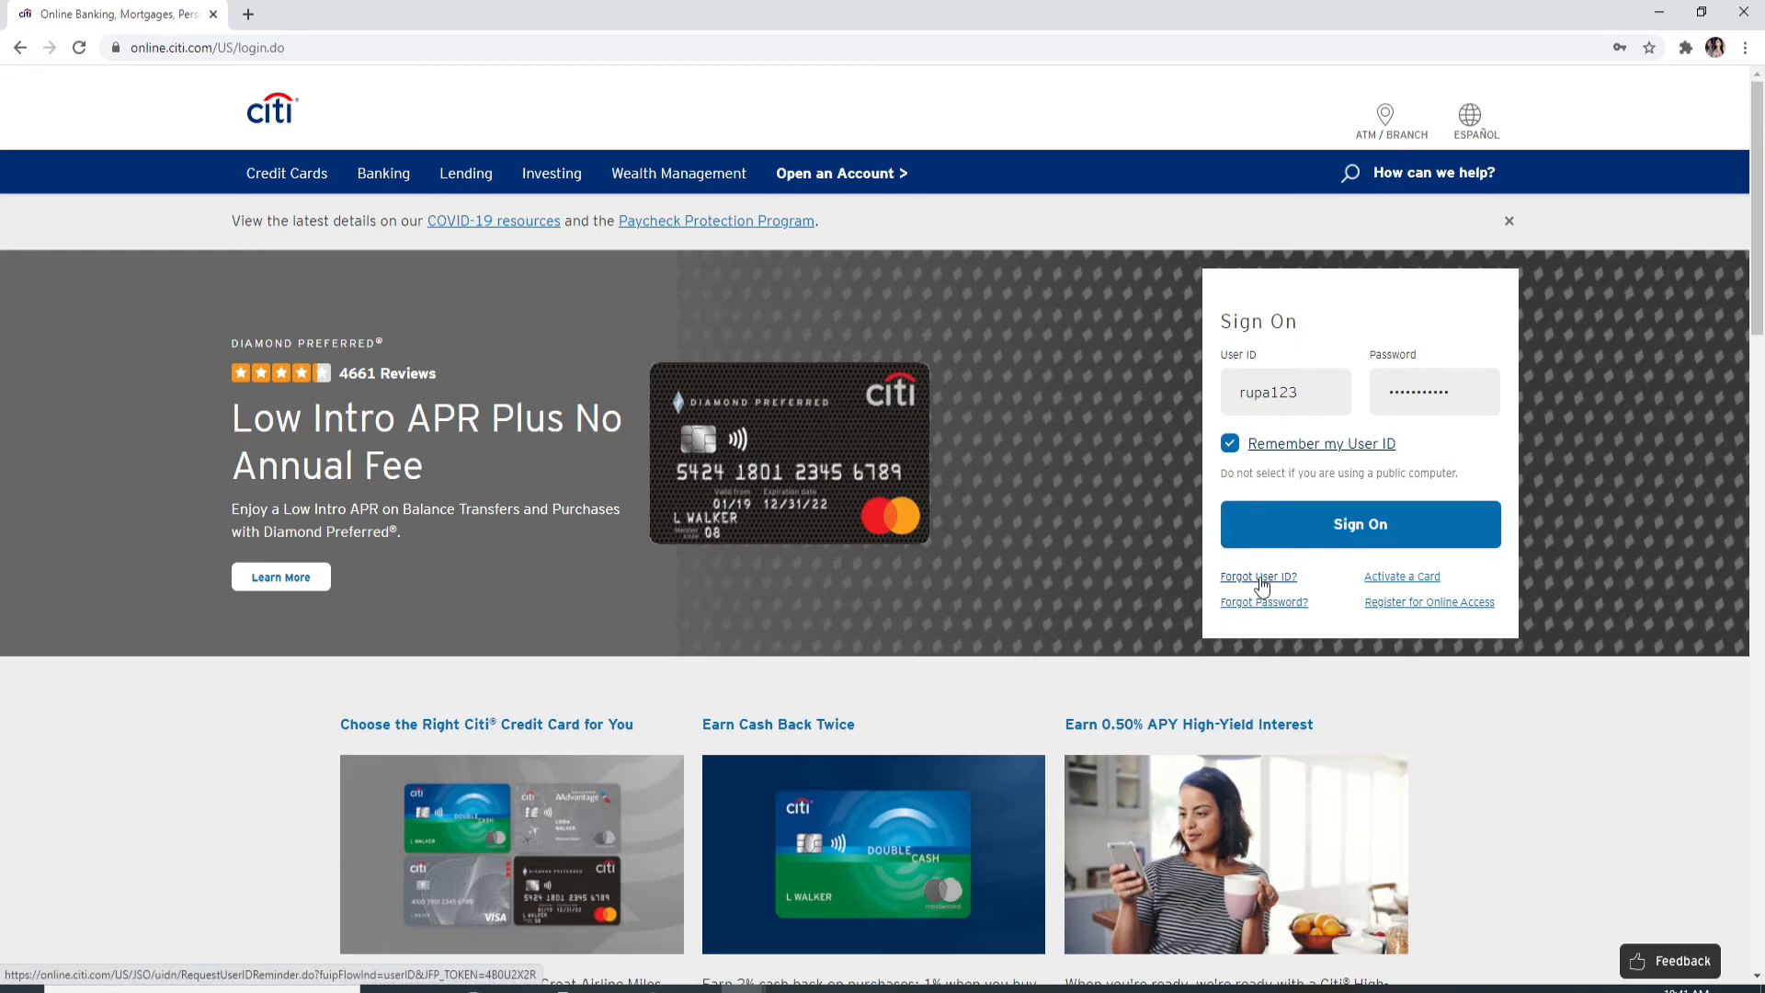
{"action": "mouse_move", "coordinate": [1618, 399]}
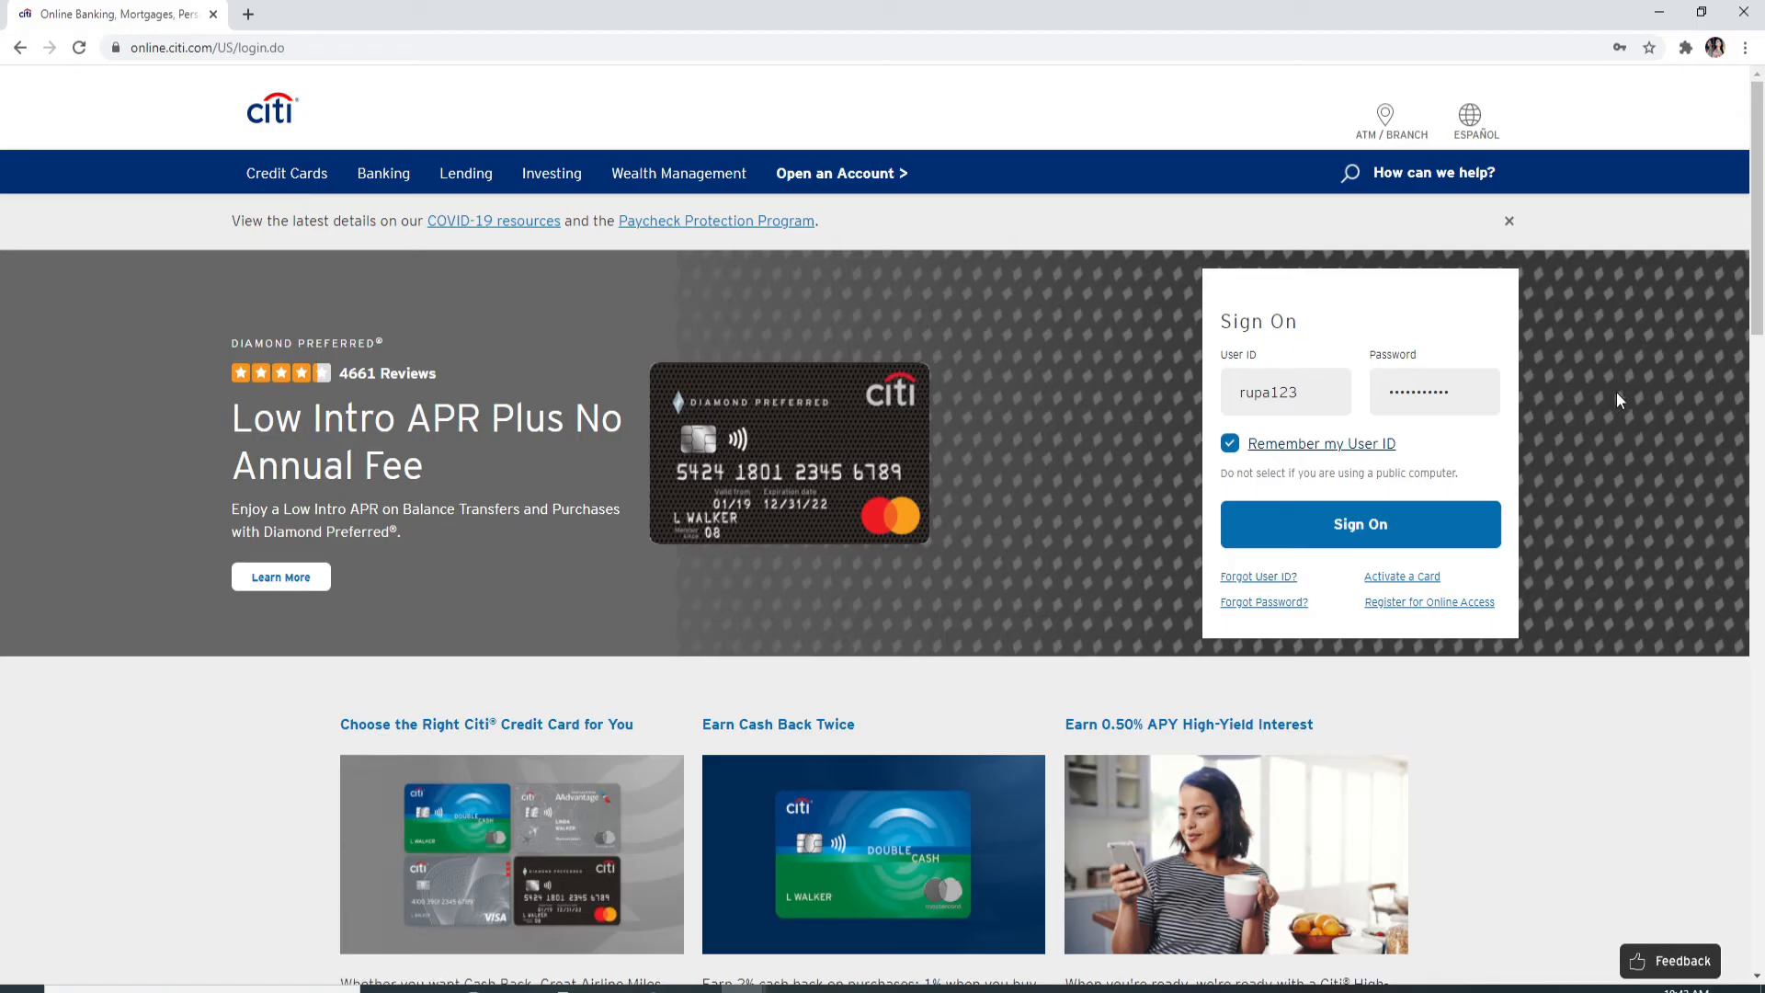
{"action": "mouse_move", "coordinate": [1263, 601]}
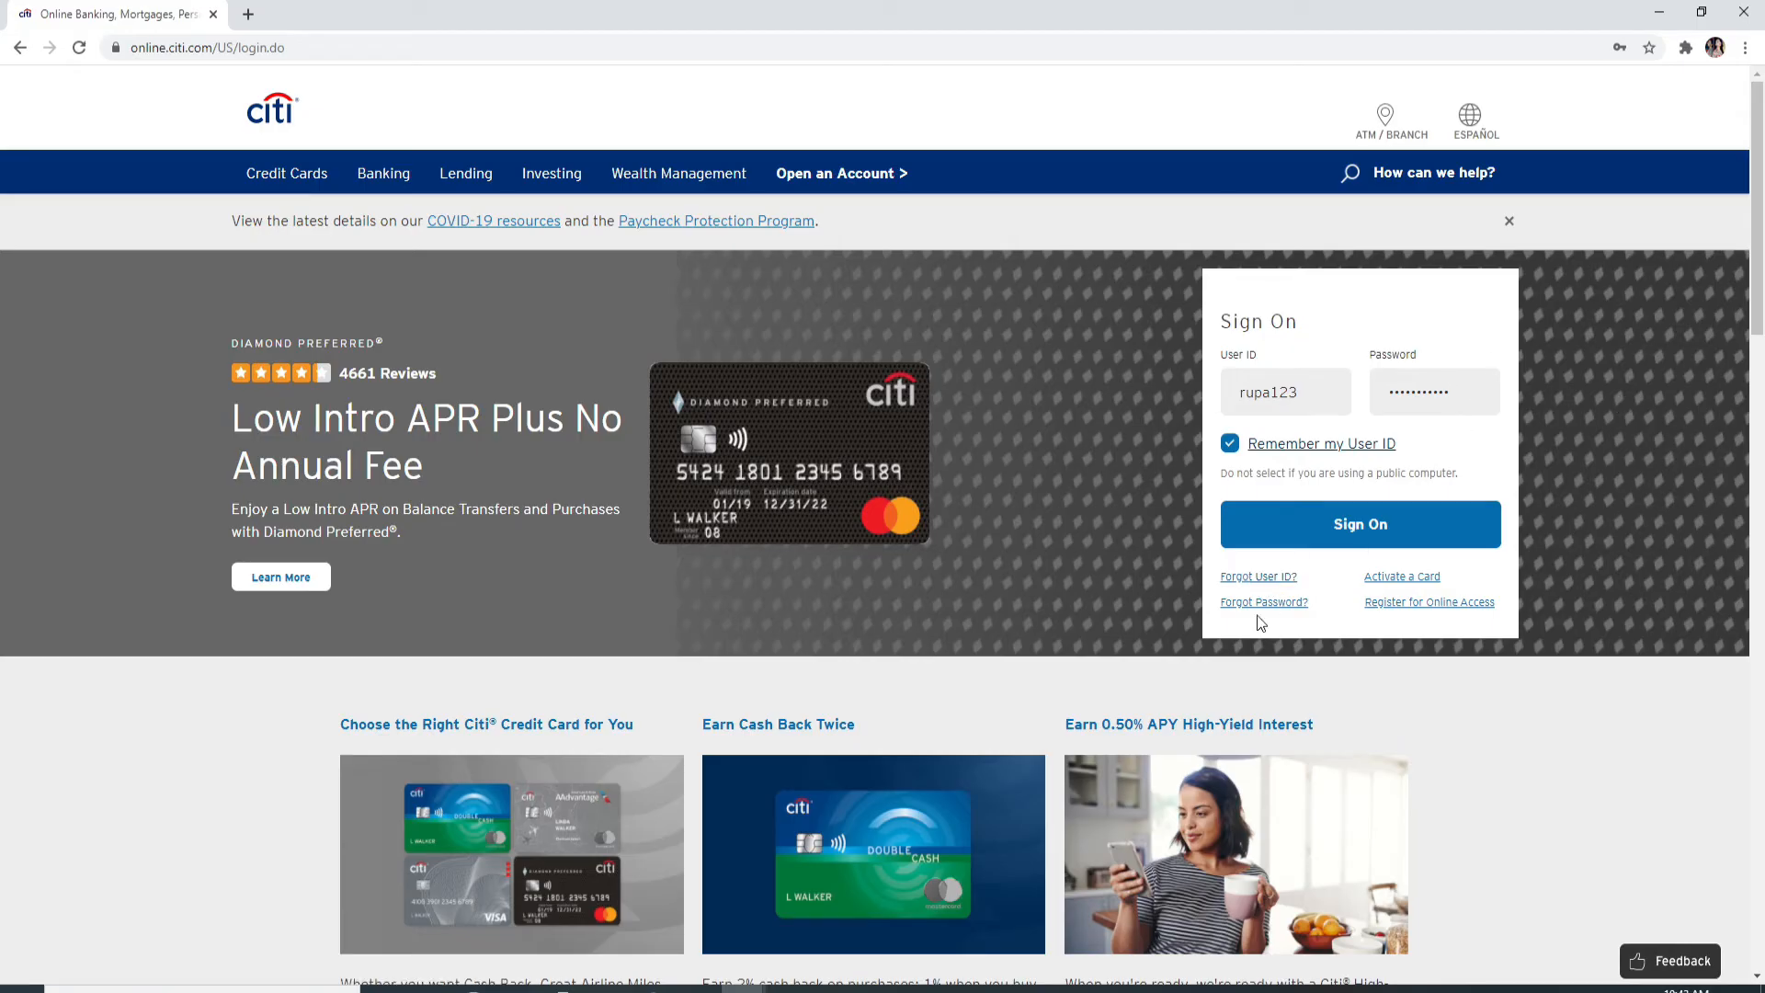
{"action": "mouse_move", "coordinate": [1263, 601]}
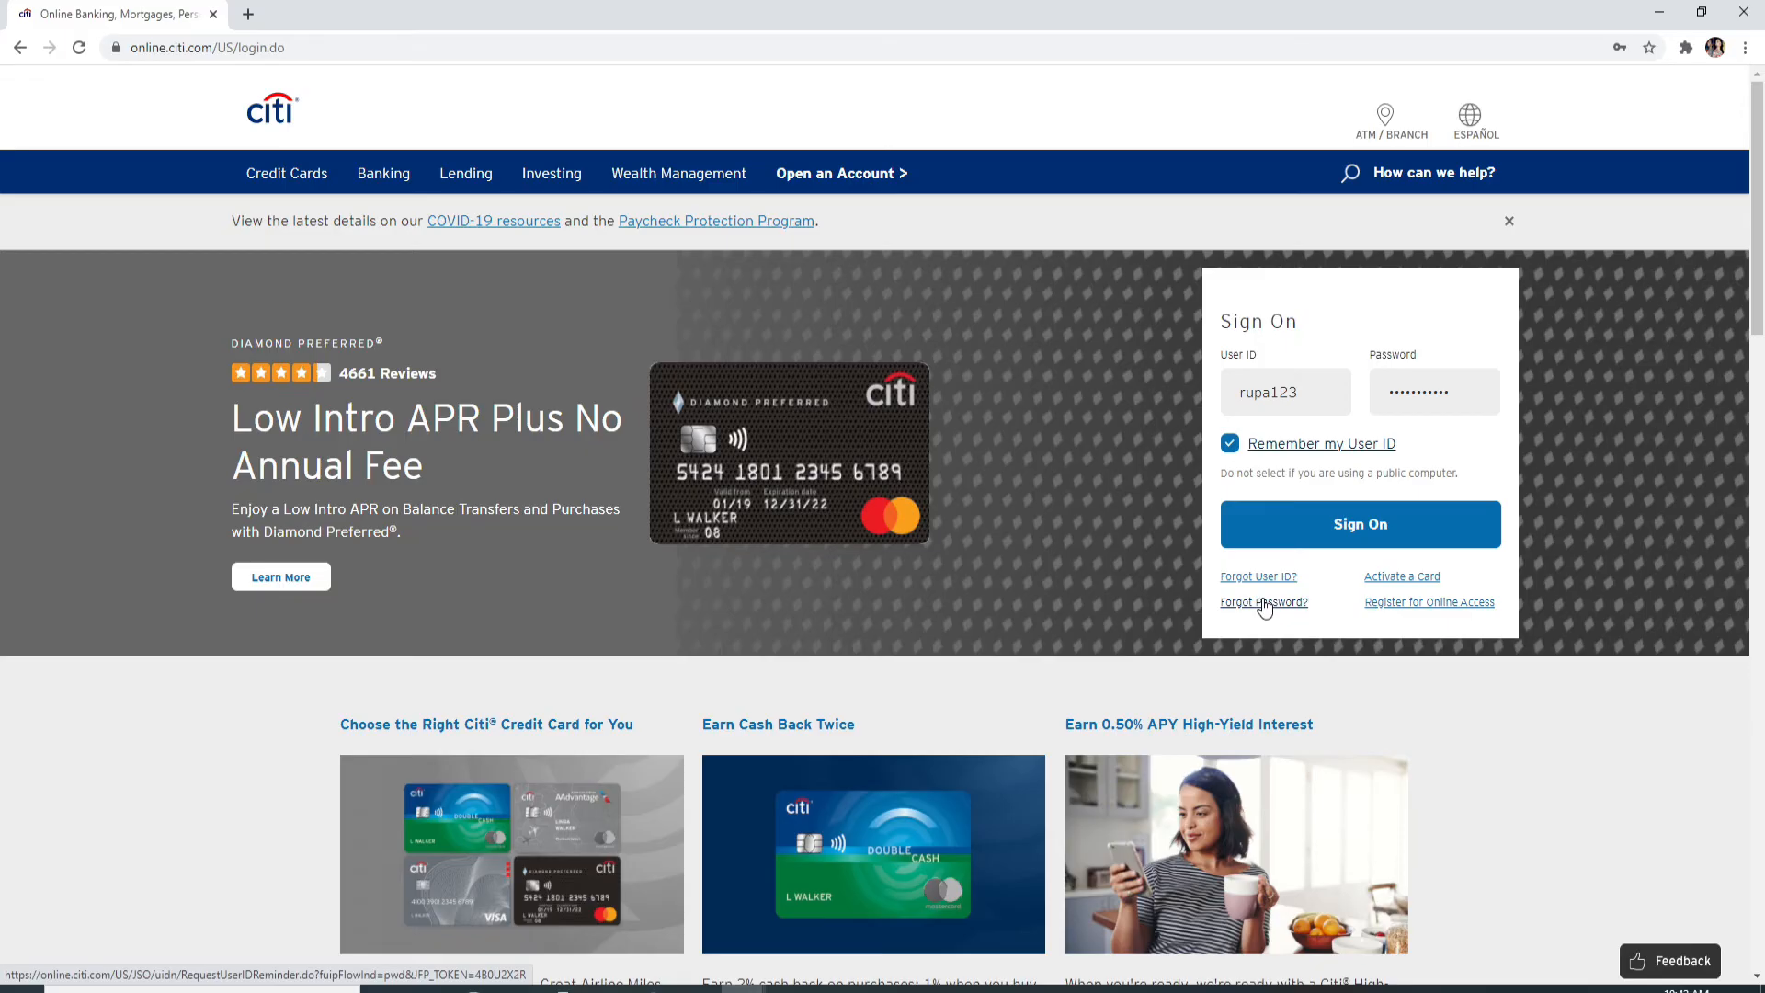
{"action": "mouse_move", "coordinate": [1614, 320]}
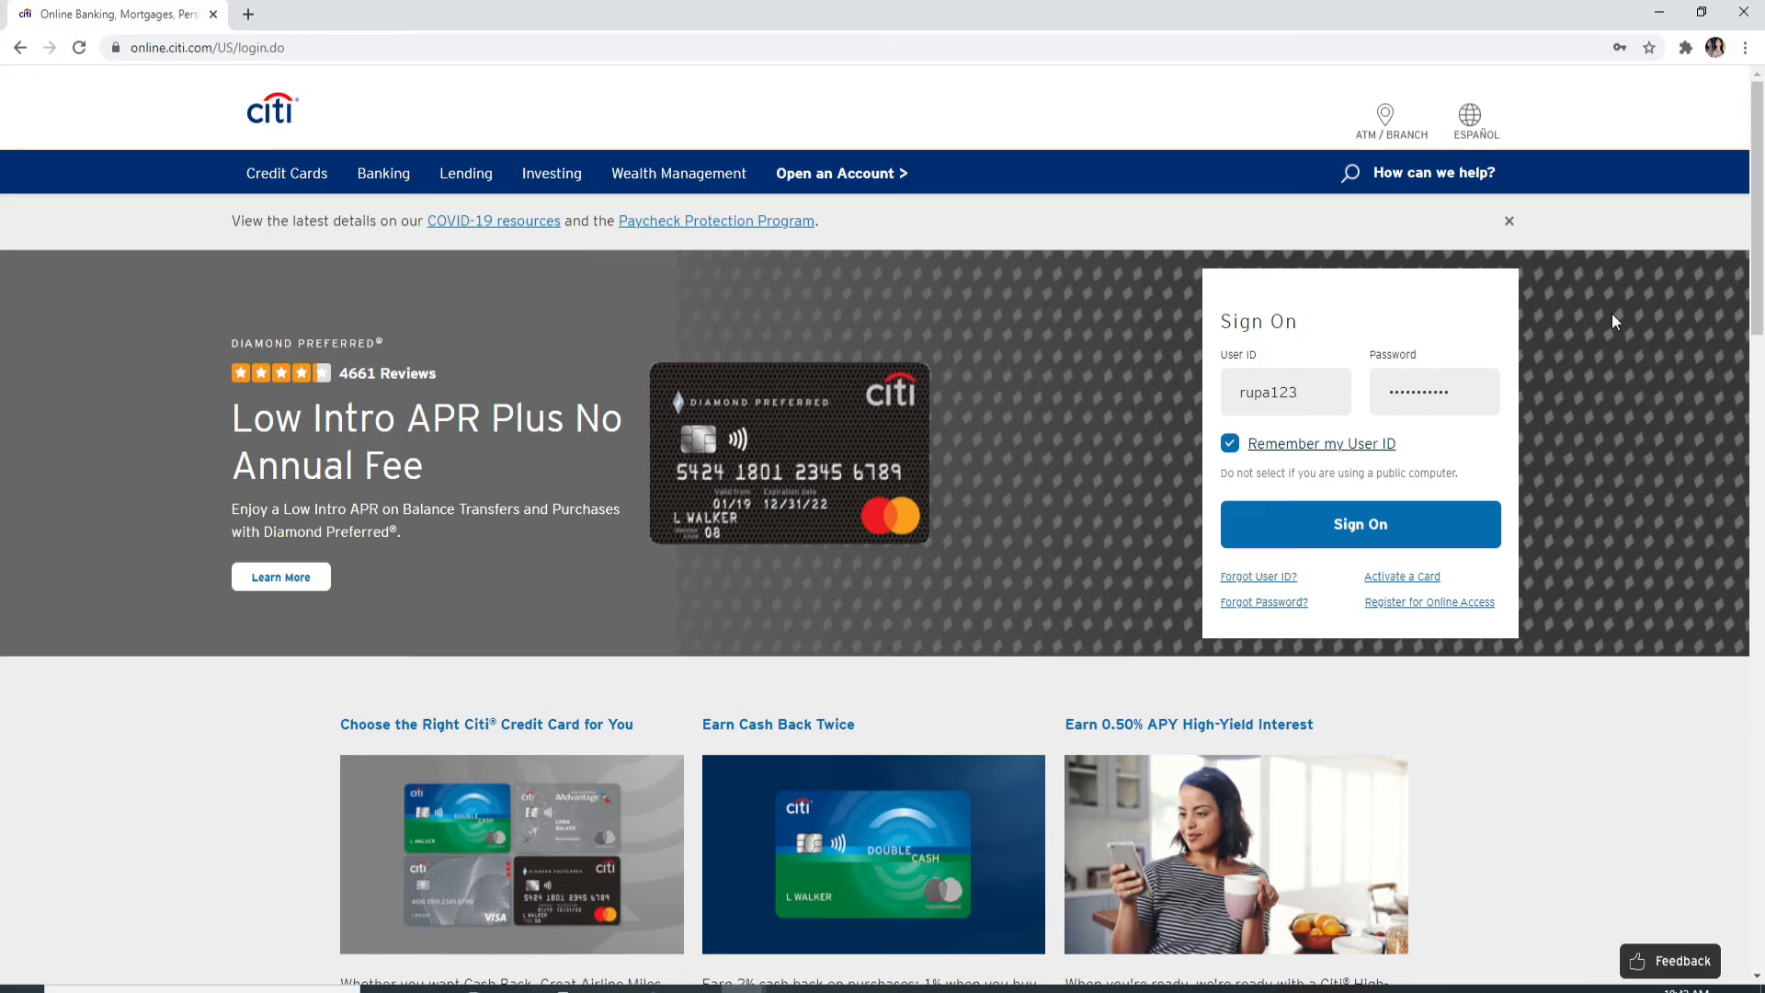
{"action": "mouse_move", "coordinate": [1359, 524]}
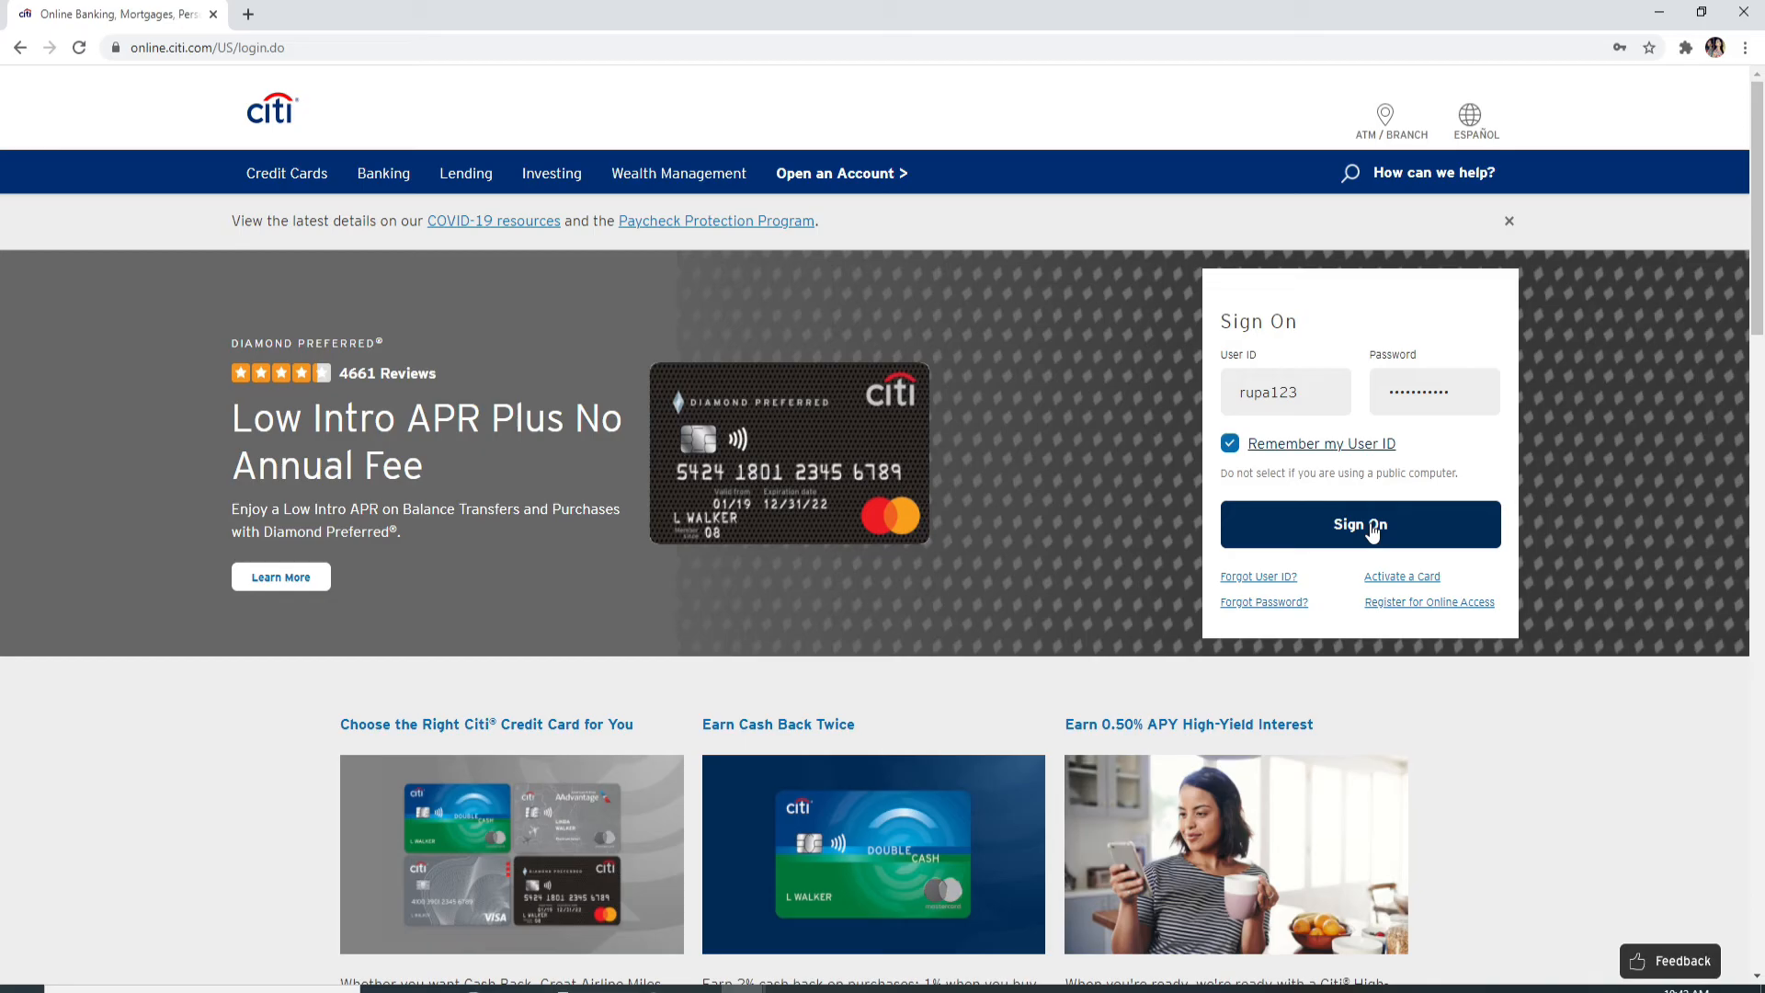